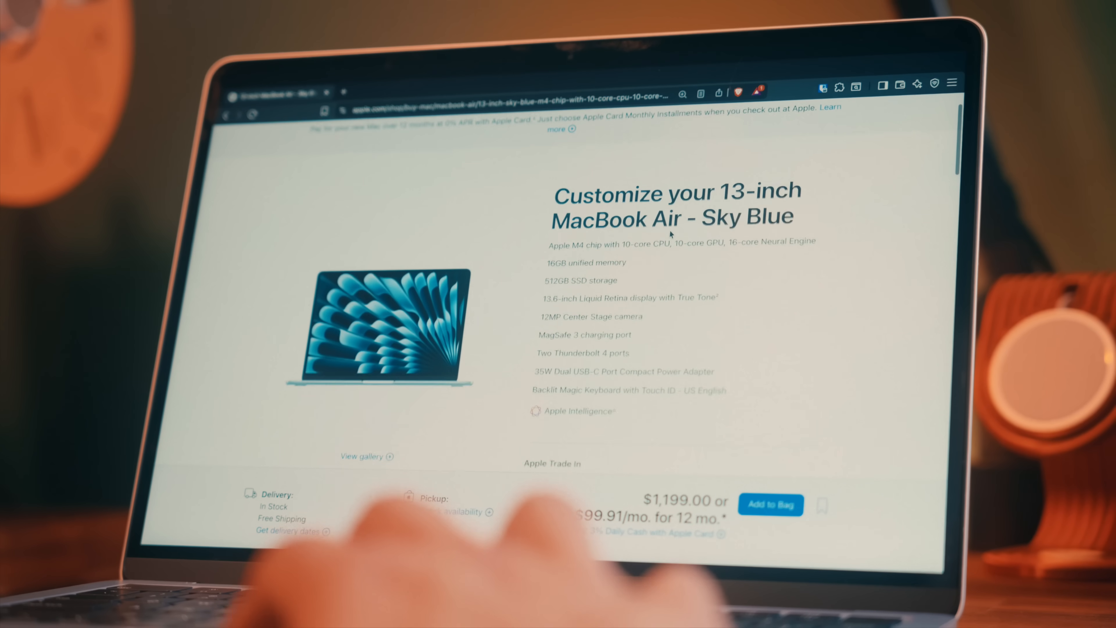
Show the menu-bar battery status, then the Battery pane at 87% with 24-hour usage charts.
{"action": "scroll", "scroll_direction": "down", "scroll_amount": 3}
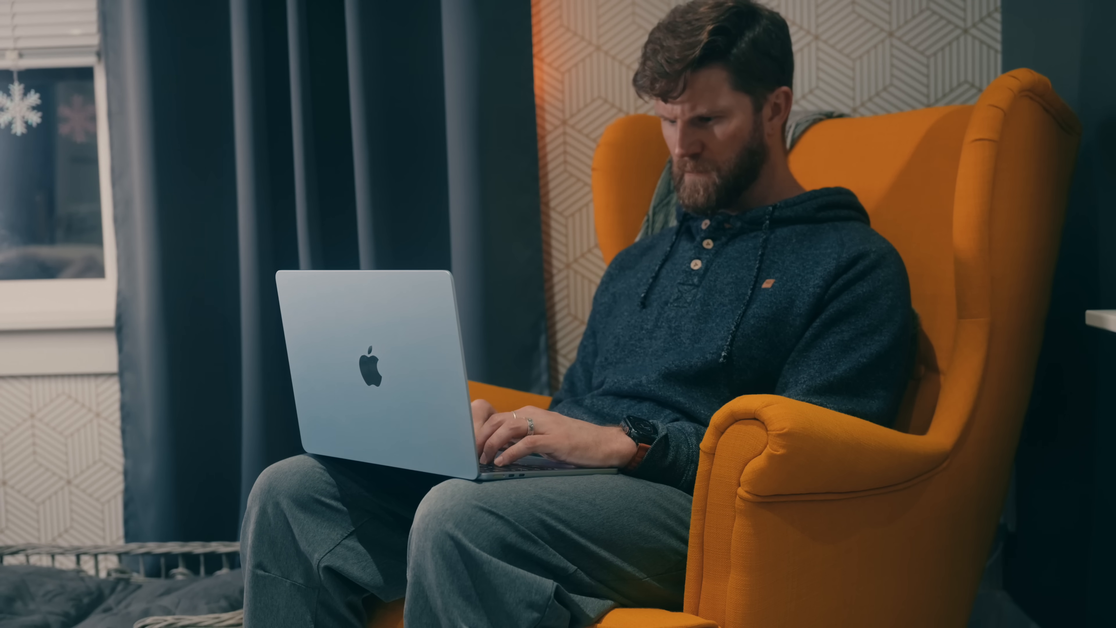
{"action": "left_click", "coordinate": [679, 196]}
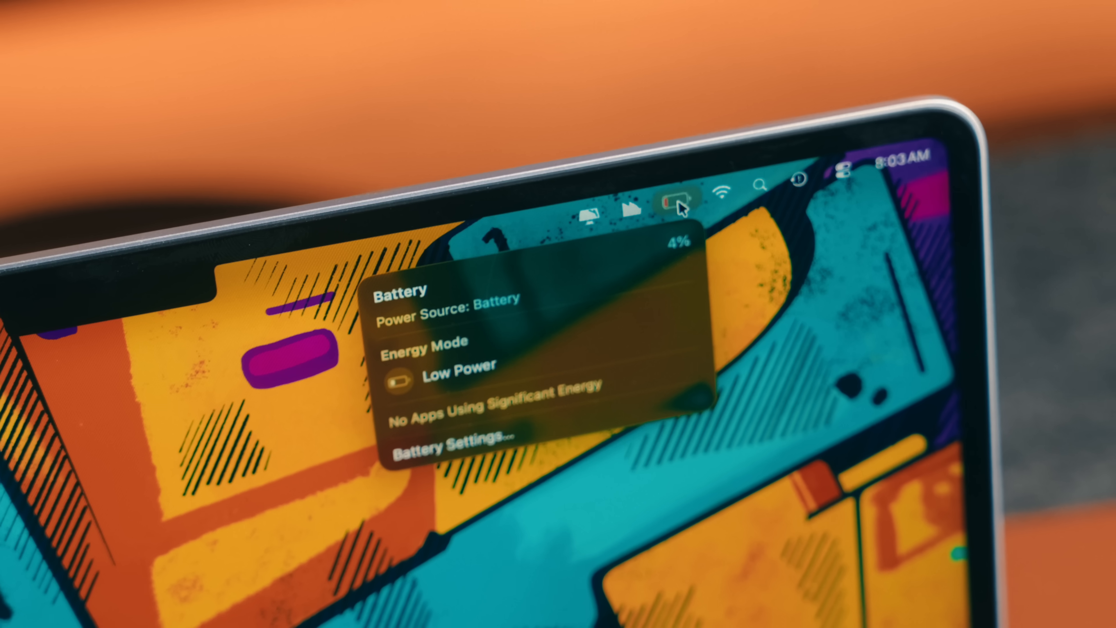
{"action": "left_click", "coordinate": [451, 441]}
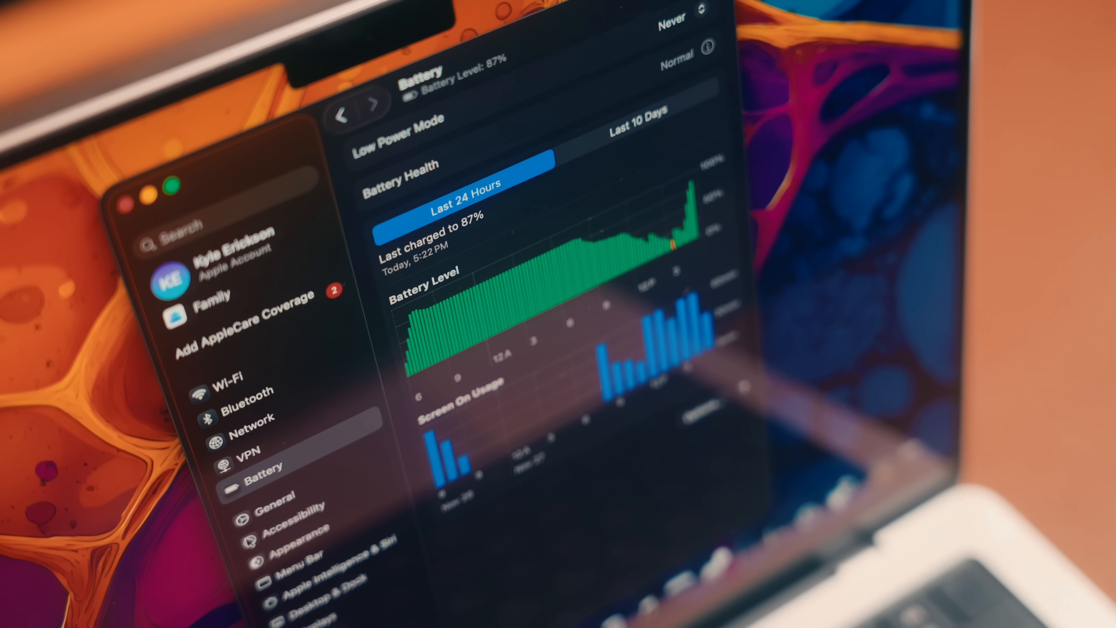